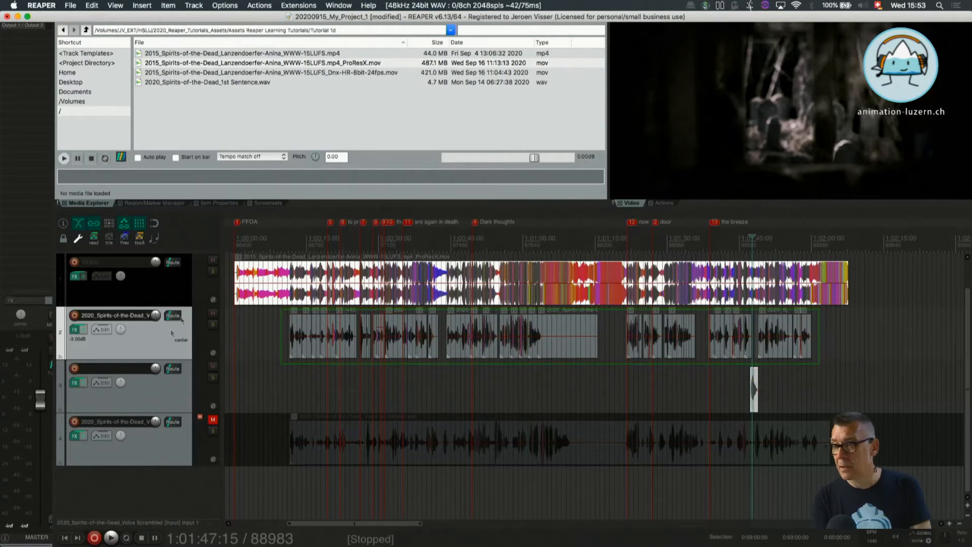
Select track 1, the VIDEO track, by its header.
click(124, 276)
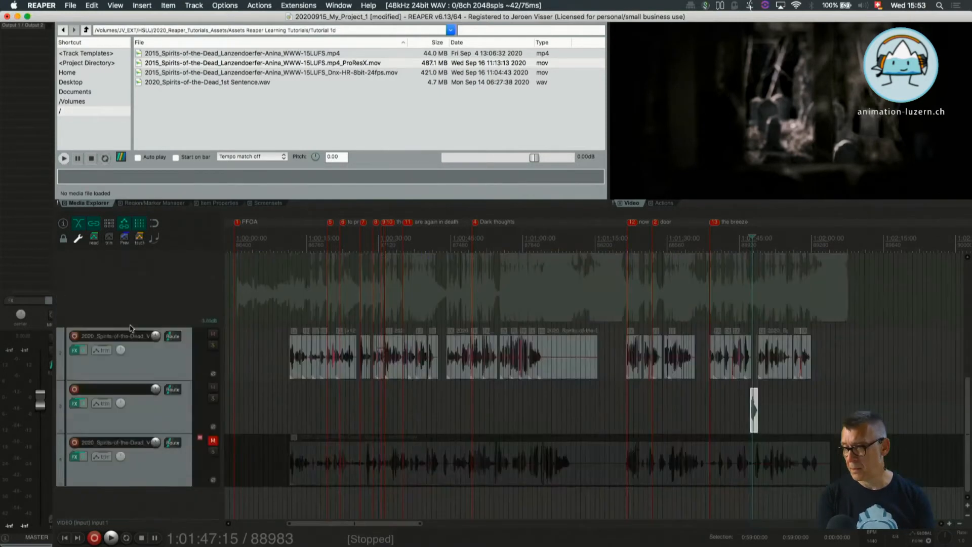
Show the VIDEO track's volume envelope lane with the V shortcut.
key(v)
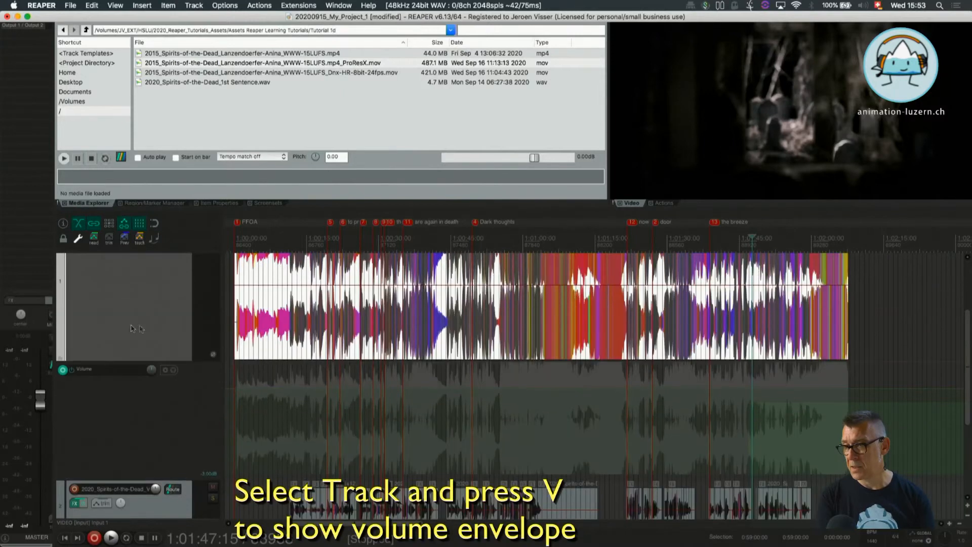
key(v)
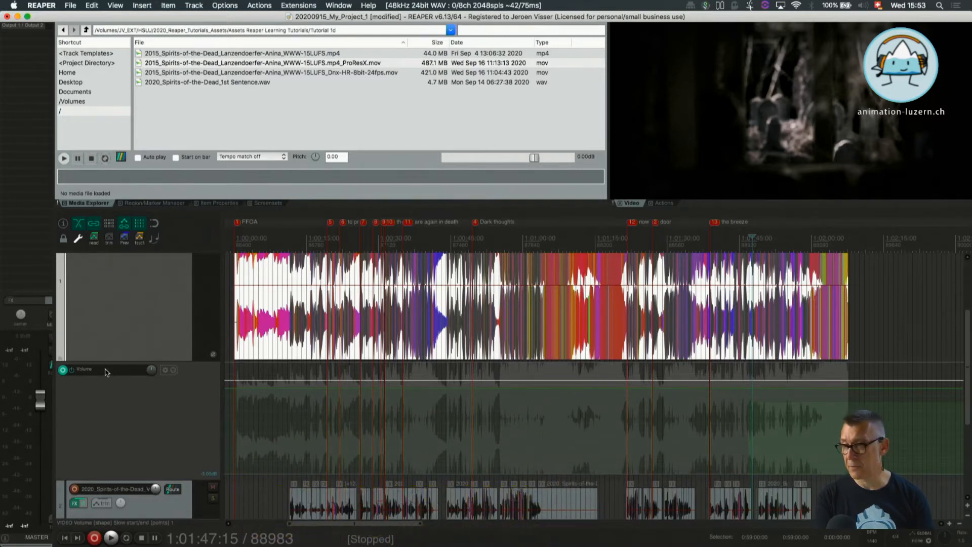
mouse_move(163, 405)
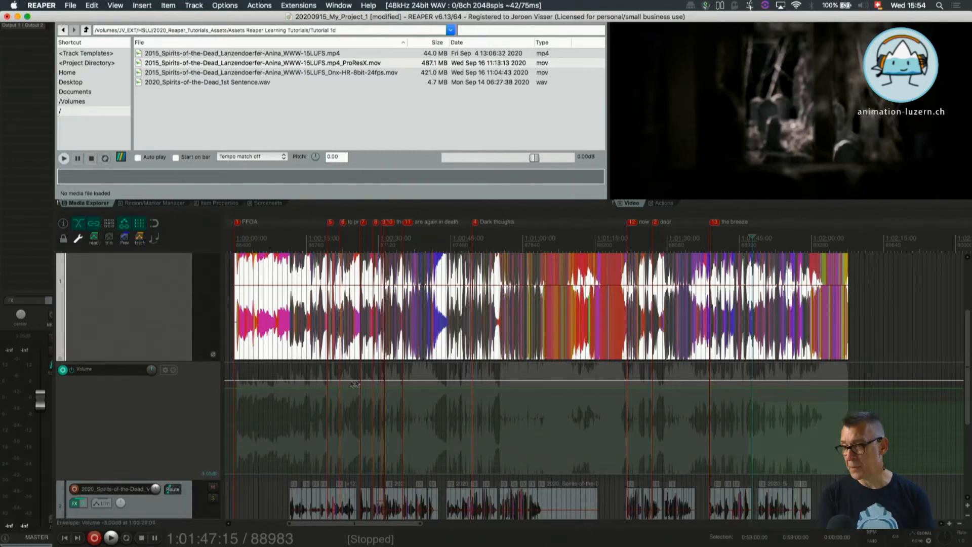
mouse_move(414, 384)
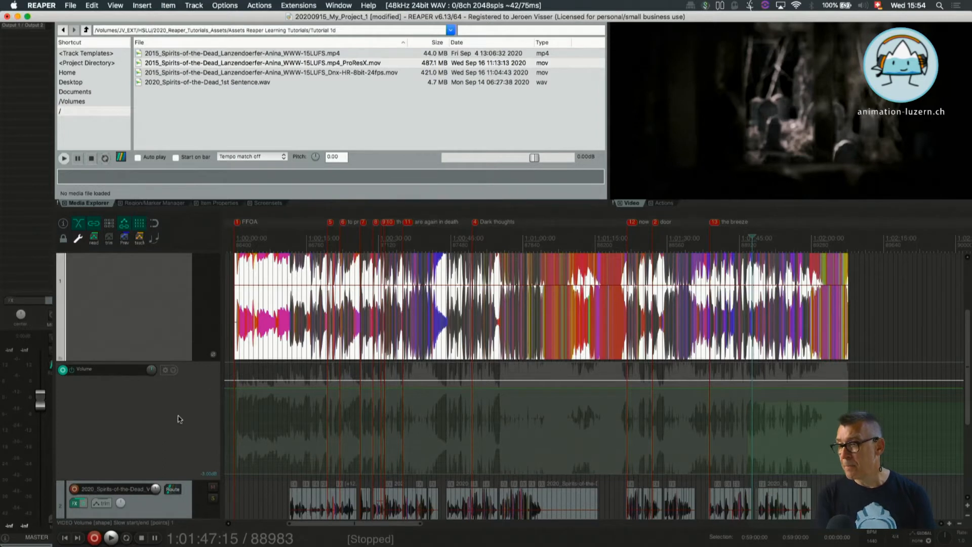
mouse_move(232, 389)
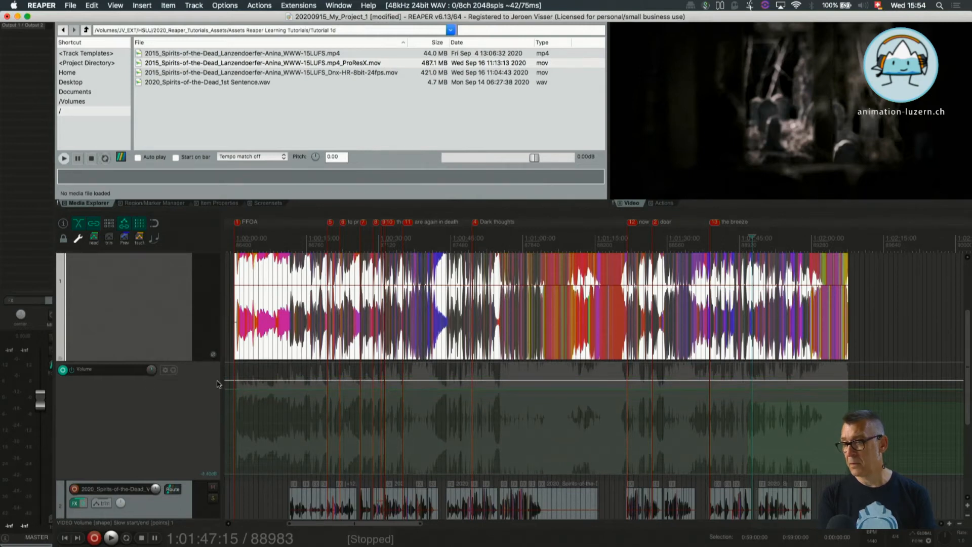
mouse_move(194, 415)
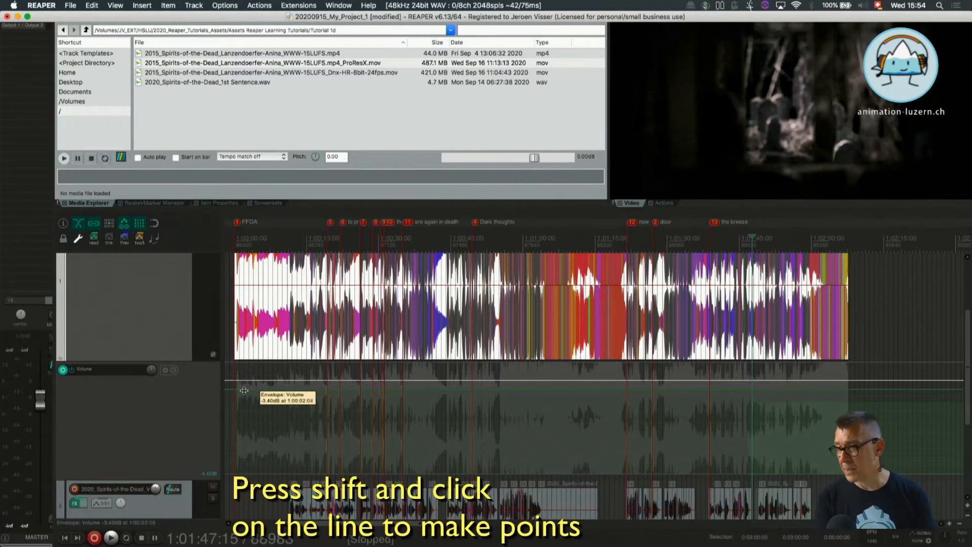
mouse_move(244, 390)
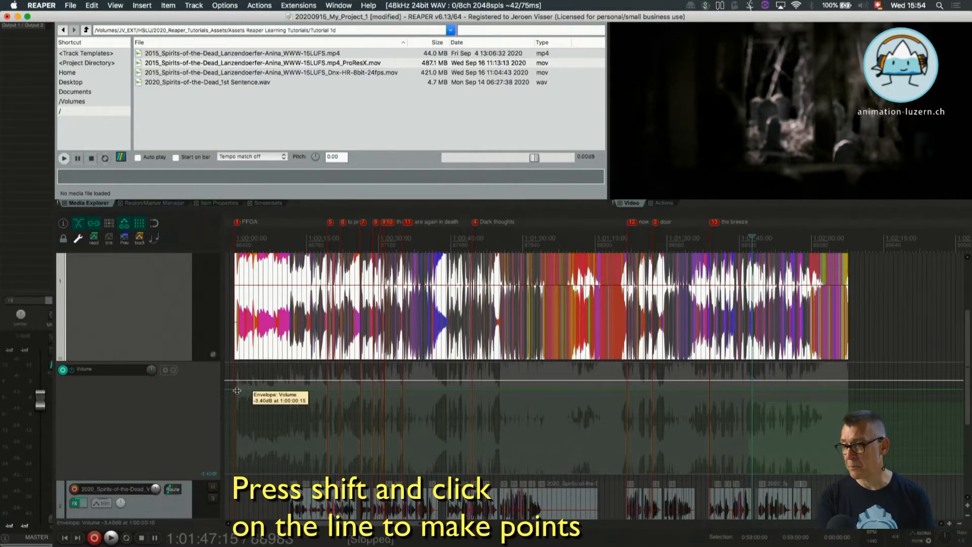
mouse_move(234, 390)
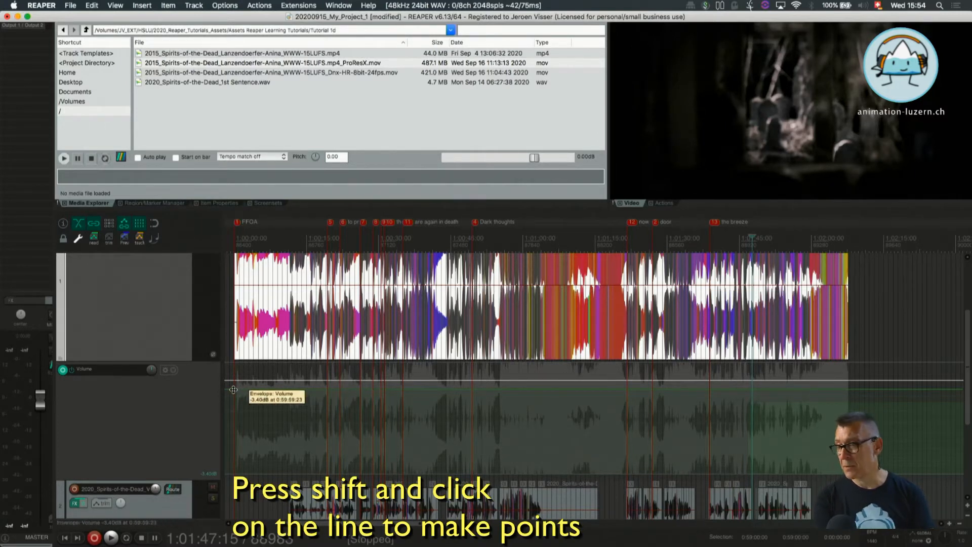
mouse_move(251, 401)
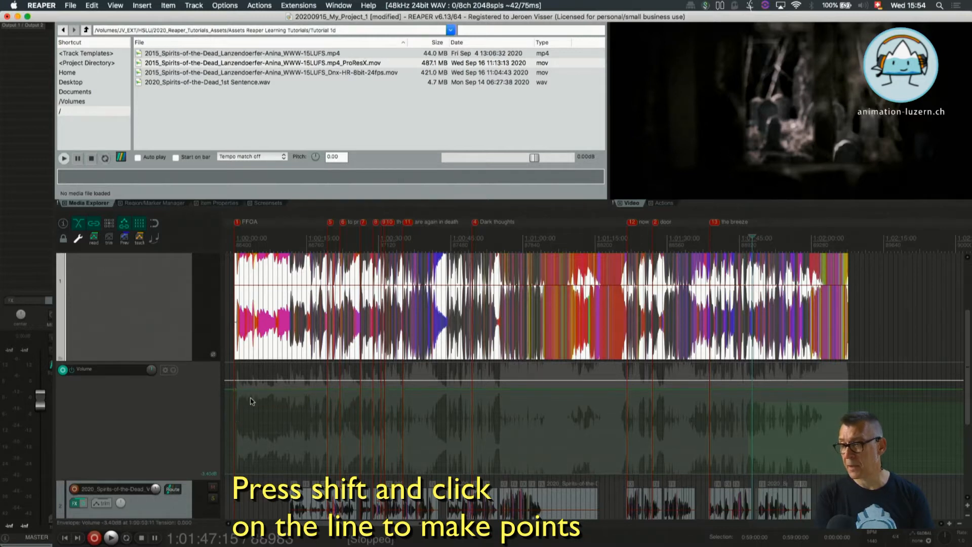
mouse_move(232, 387)
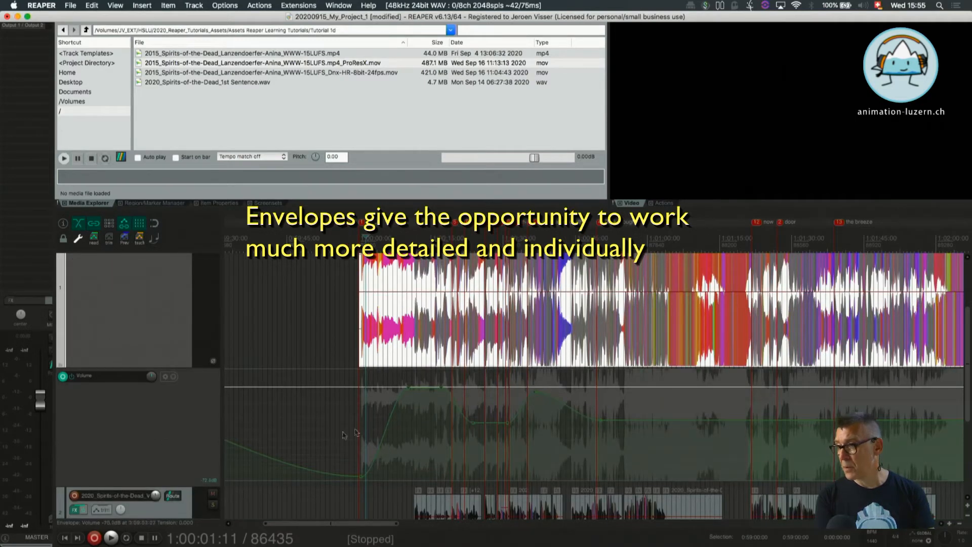
Select a dialogue clip on the voice track.
click(111, 537)
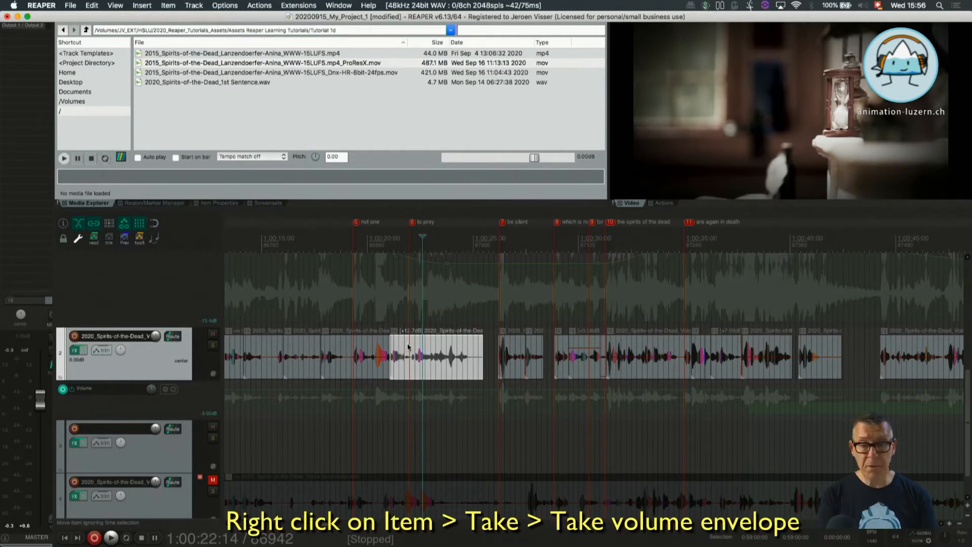
Add a take volume envelope to the selected dialogue clip from its context menu.
right_click(409, 347)
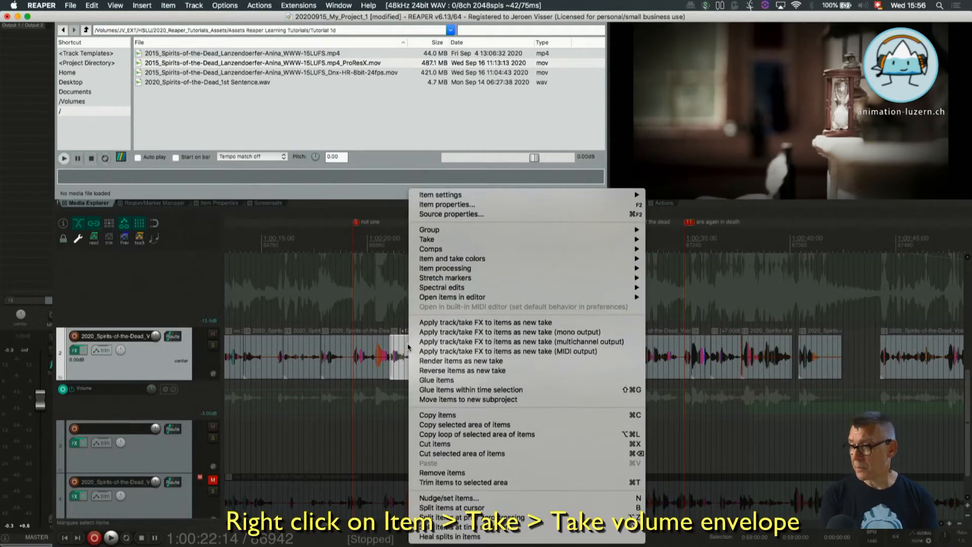
mouse_move(456, 283)
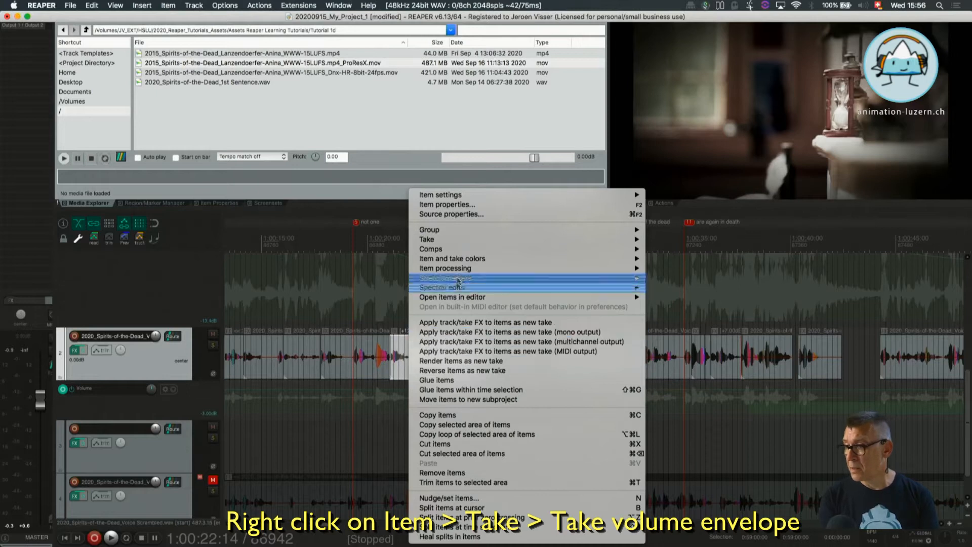
mouse_move(427, 239)
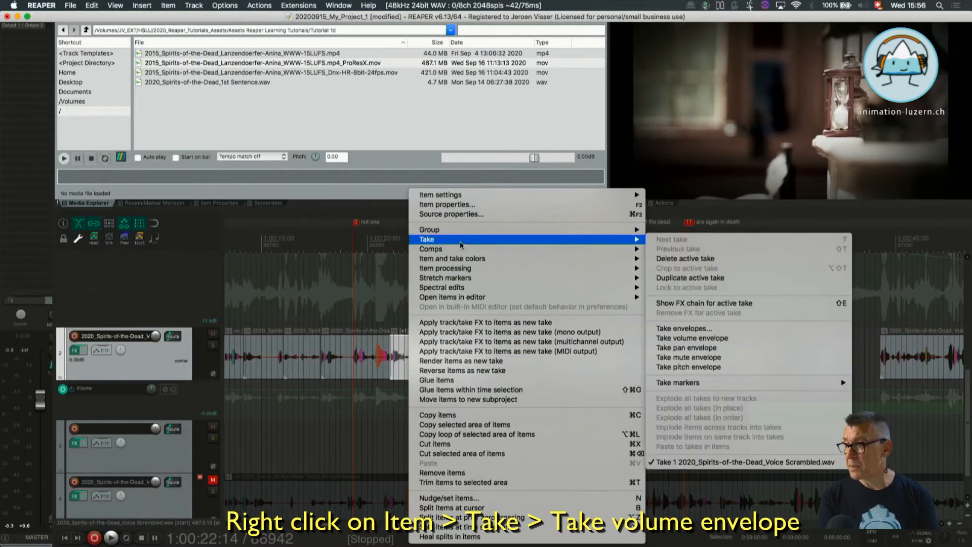
mouse_move(488, 242)
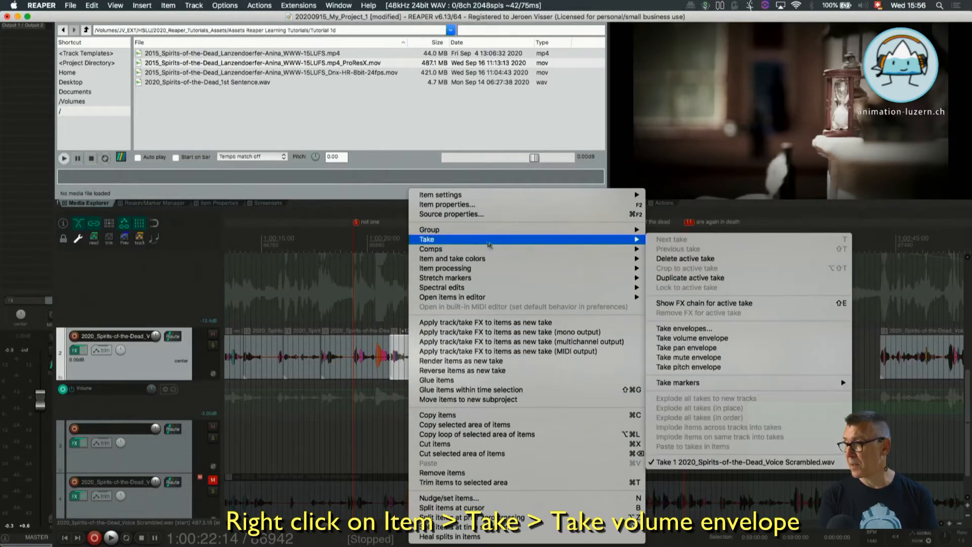
mouse_move(685, 258)
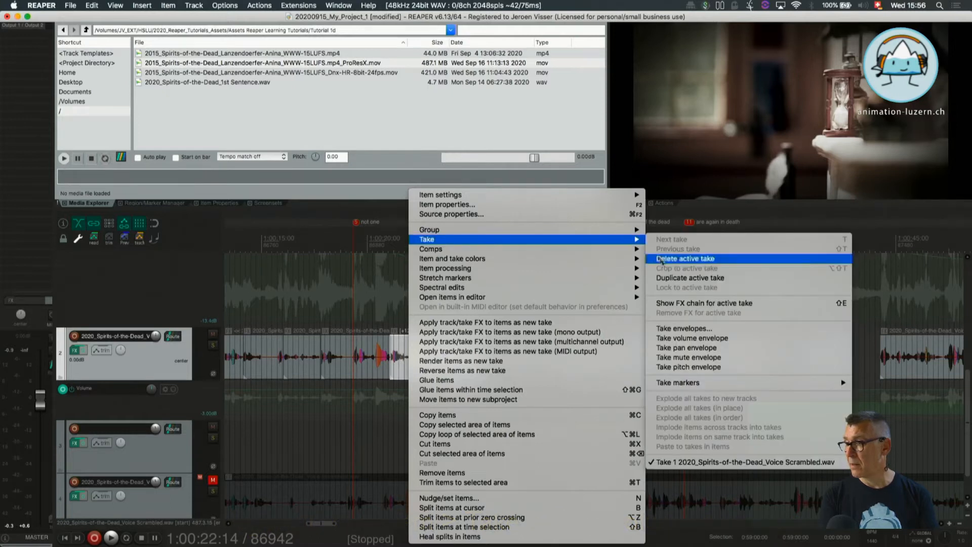
mouse_move(683, 328)
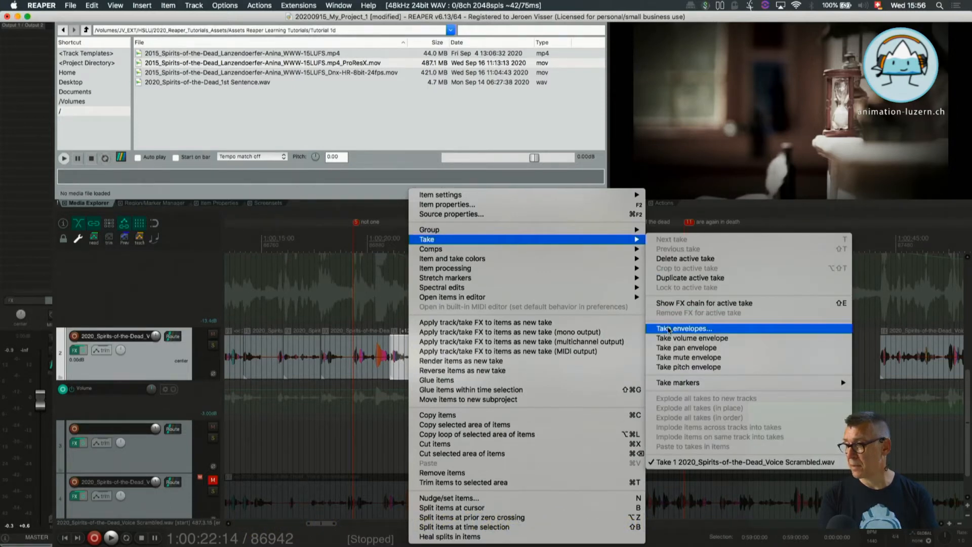
mouse_move(692, 337)
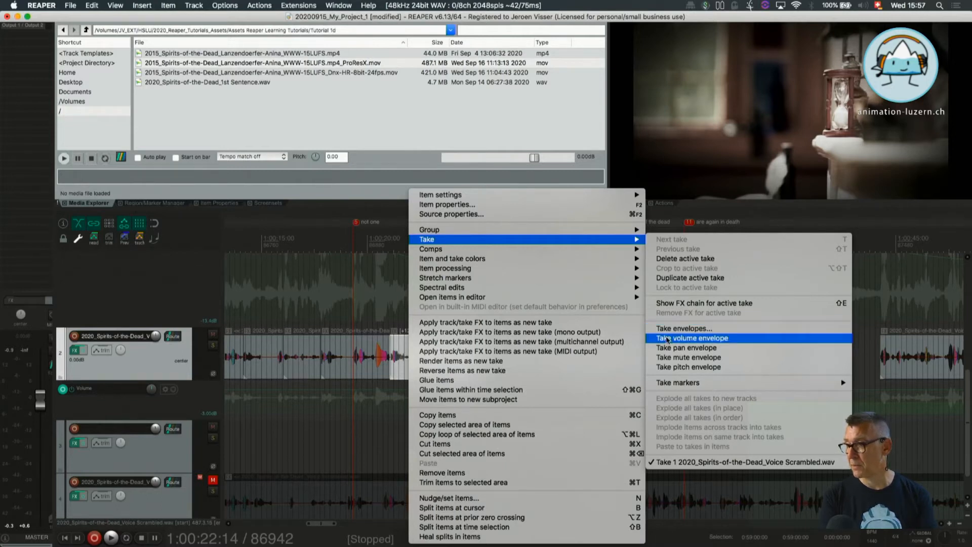
click(692, 338)
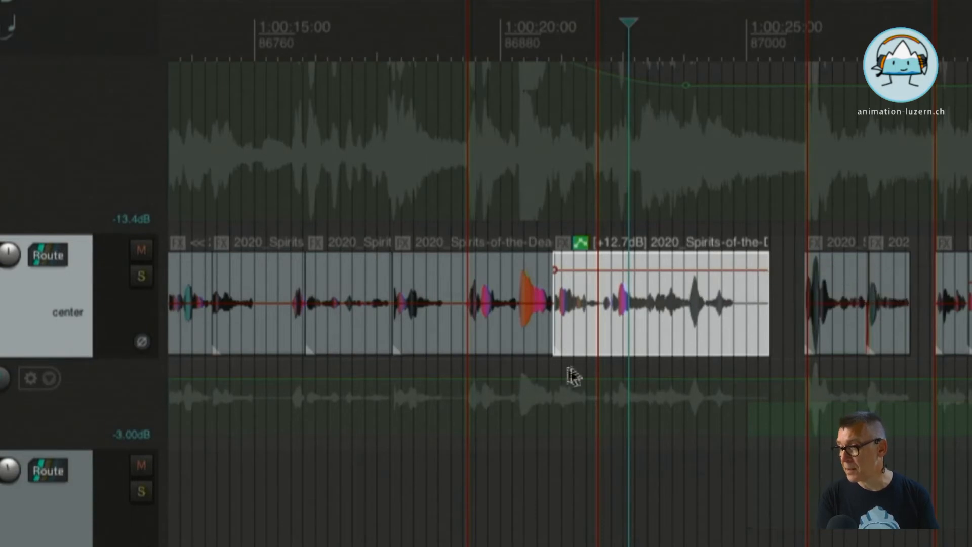
mouse_move(757, 376)
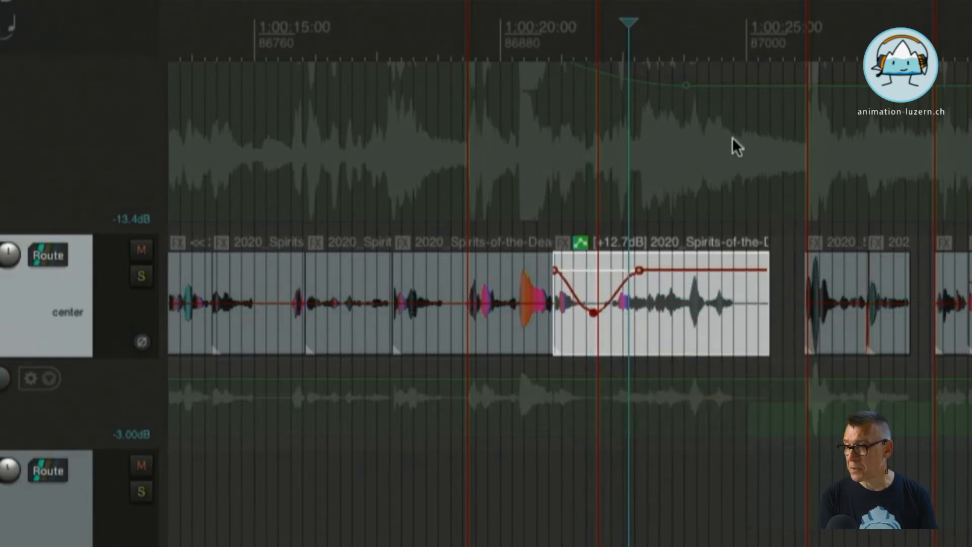
mouse_move(679, 264)
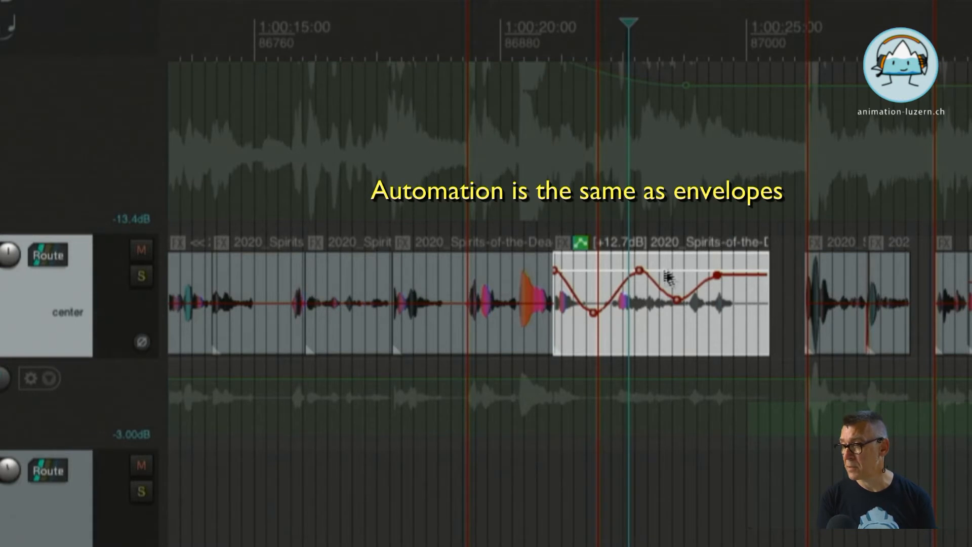
Add points to the clip's take volume envelope, then return it to a flat line.
click(141, 275)
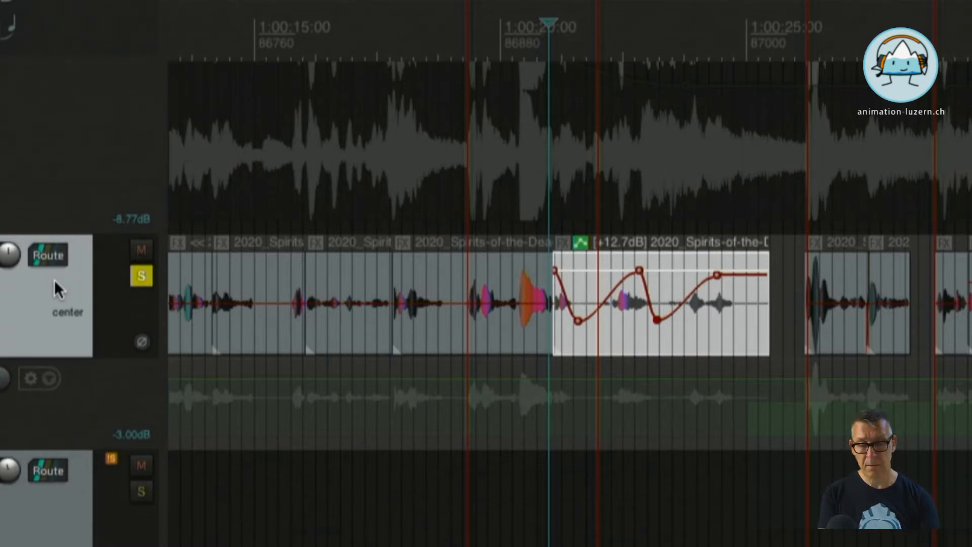
click(141, 276)
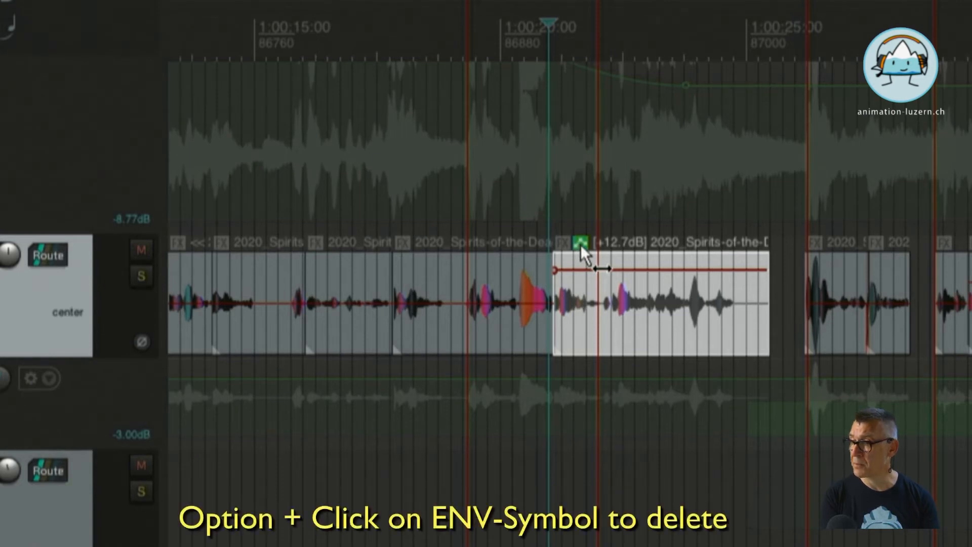
click(579, 242)
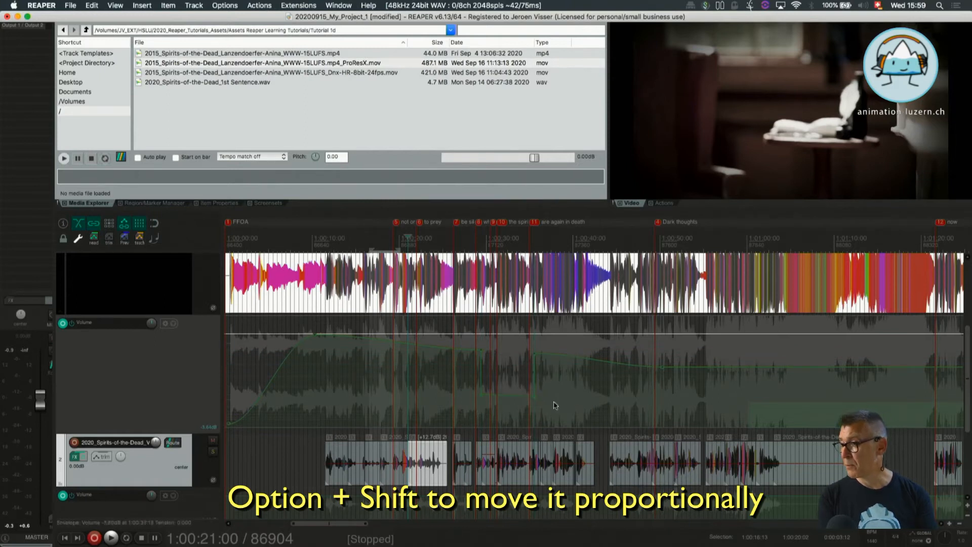
mouse_move(527, 403)
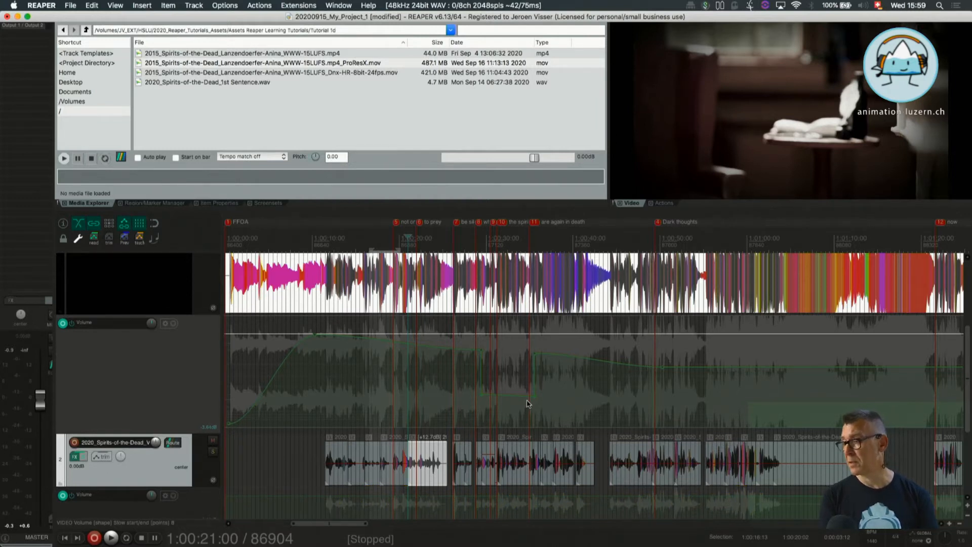
mouse_move(450, 383)
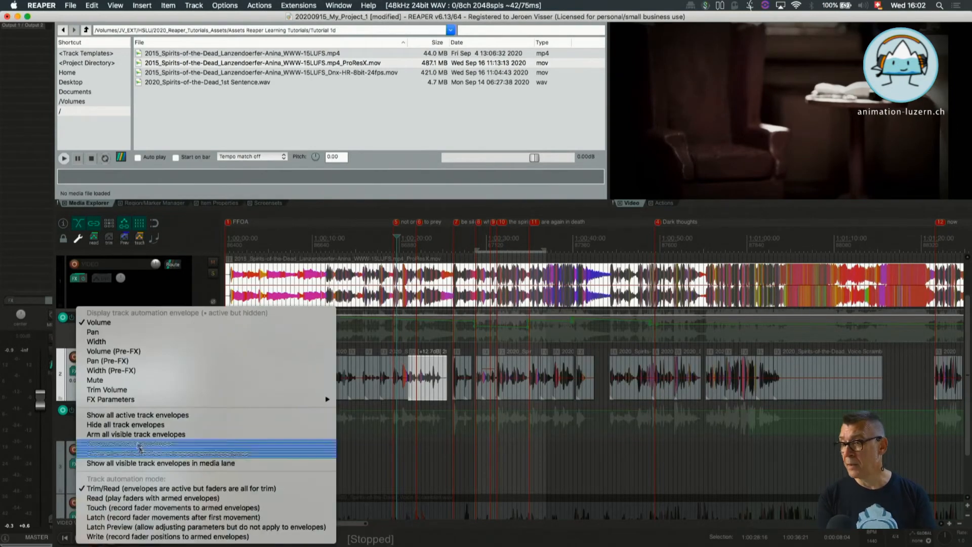
mouse_move(126, 424)
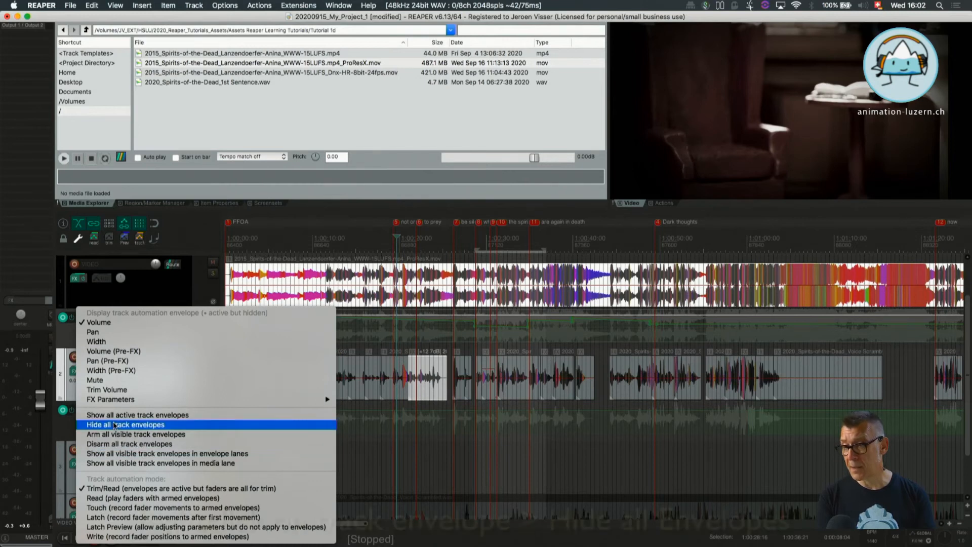
Hide all of the VIDEO track's envelopes from its envelope button.
click(126, 424)
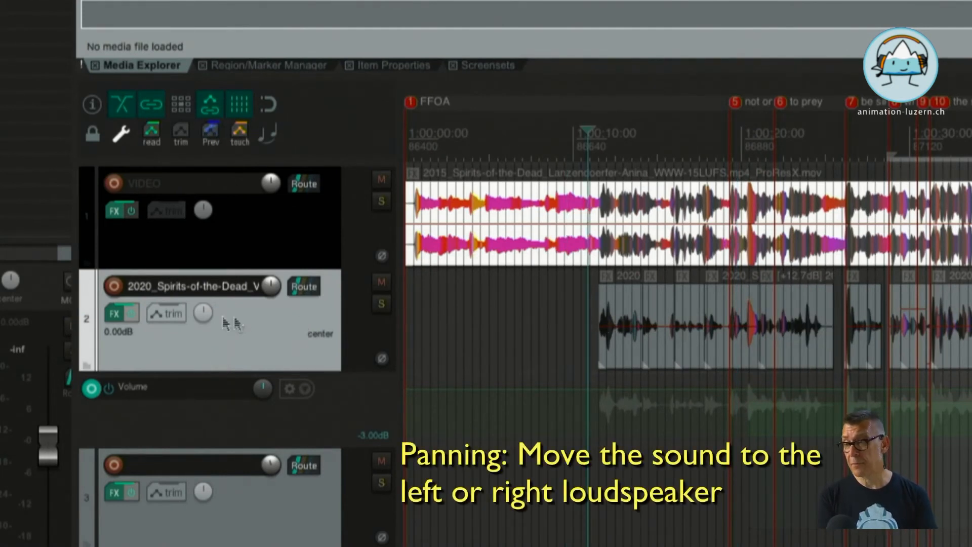
mouse_move(270, 353)
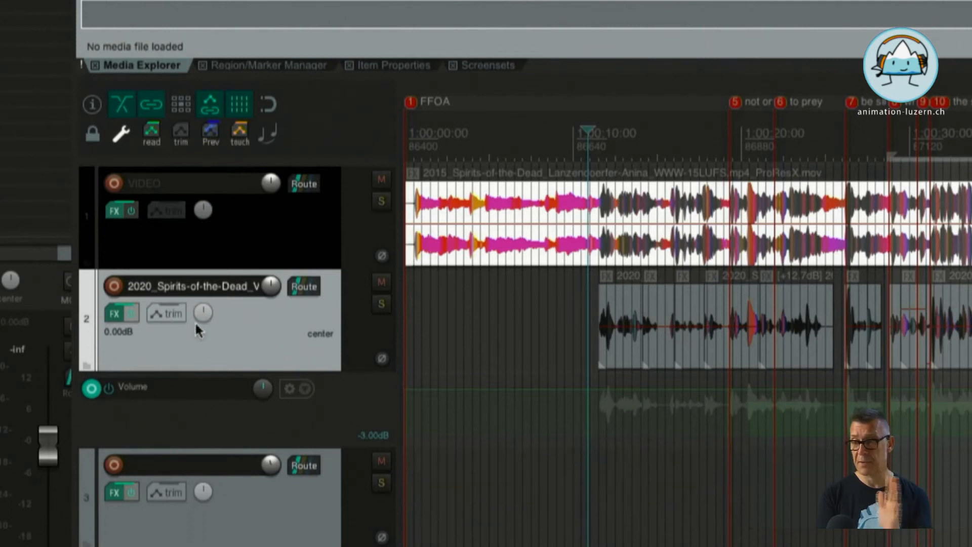
mouse_move(201, 313)
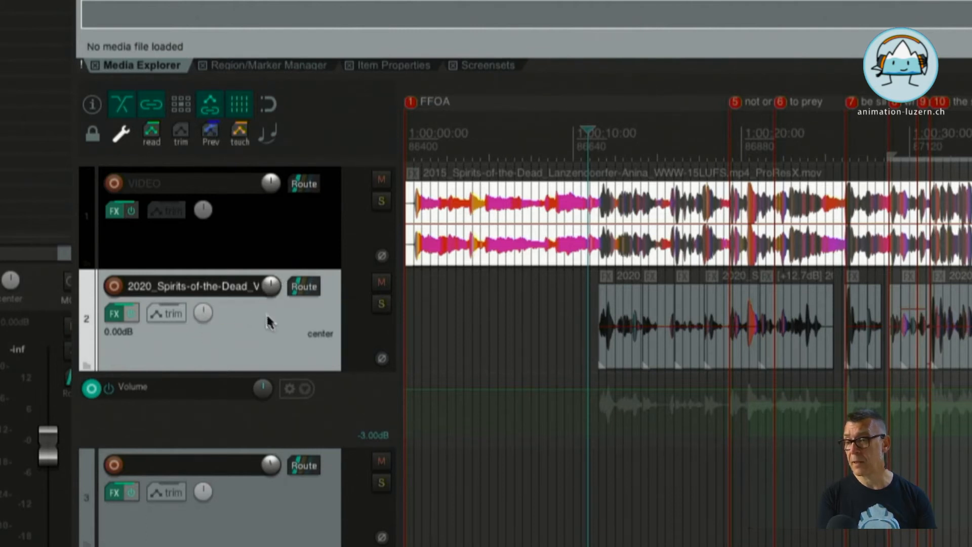
mouse_move(269, 319)
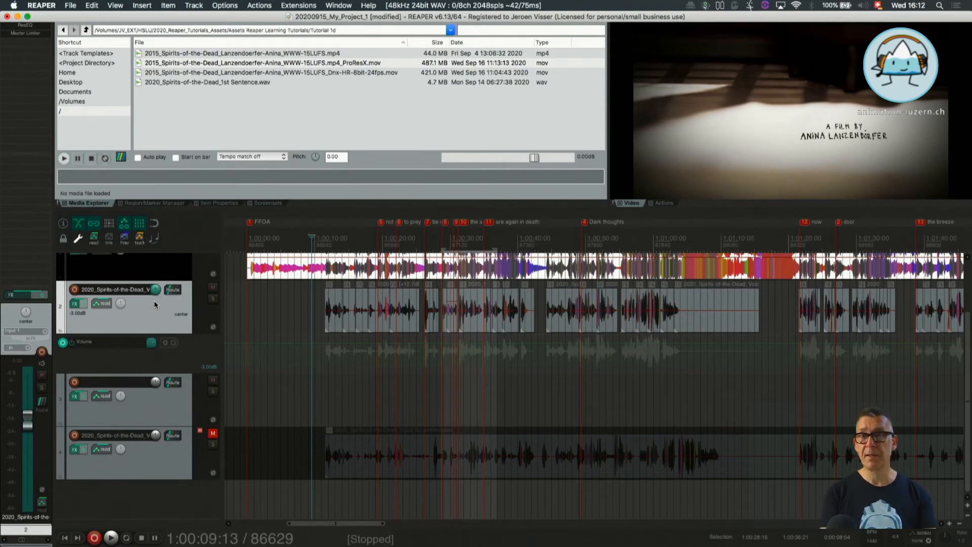
mouse_move(146, 311)
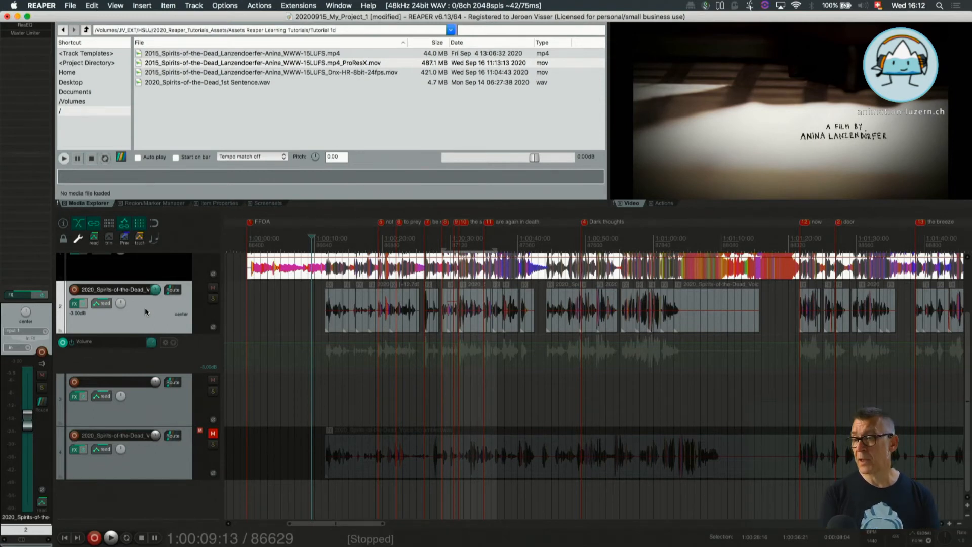
mouse_move(164, 325)
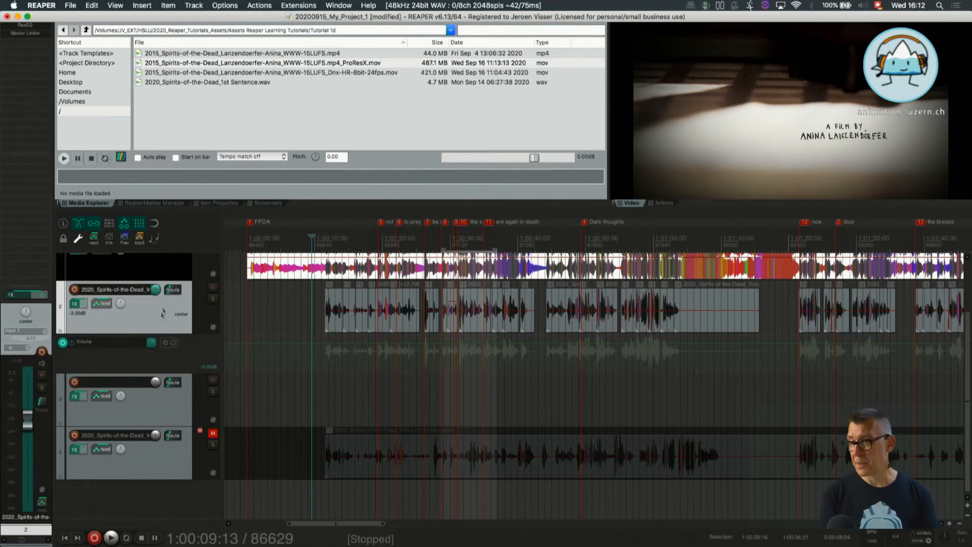
click(124, 306)
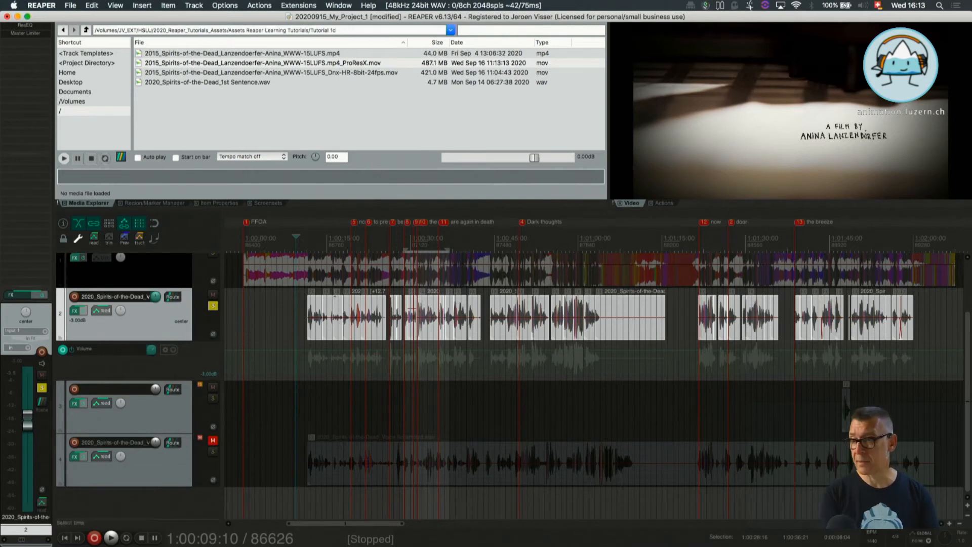
mouse_move(303, 246)
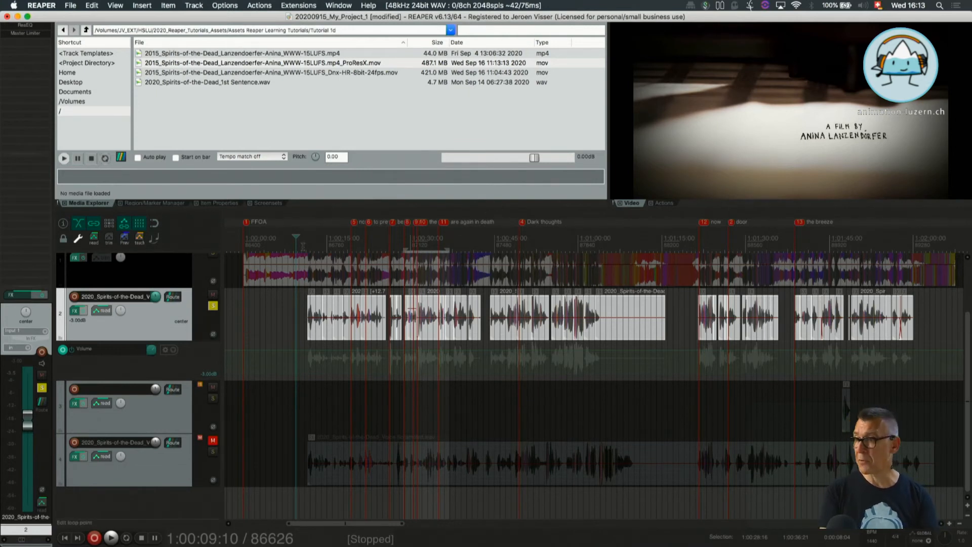
mouse_move(120, 310)
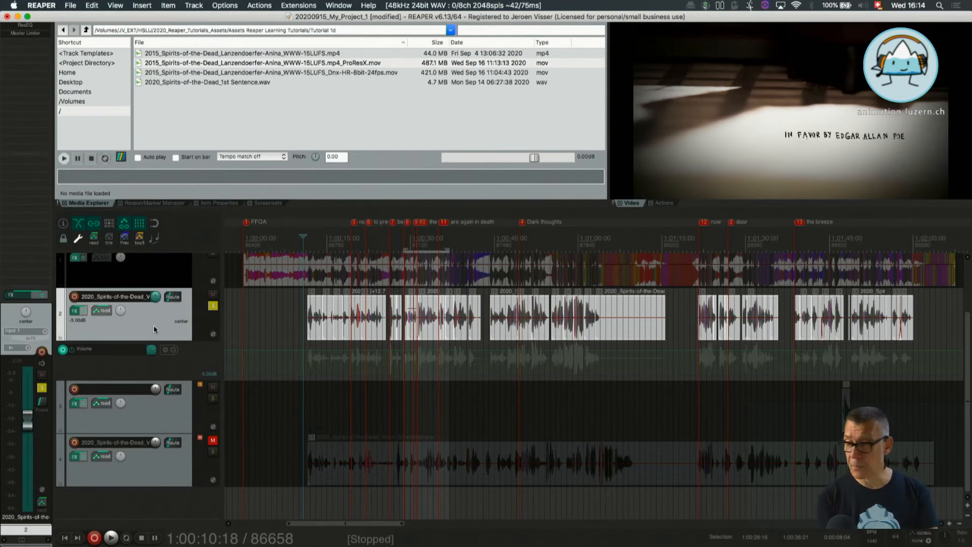
Show the voice track's pan envelope with P and place points at center.
key(p)
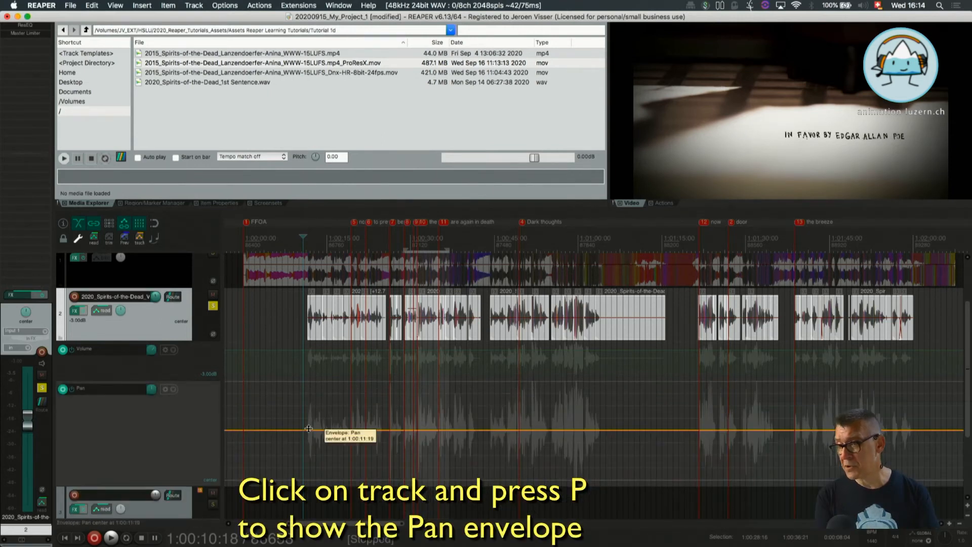
mouse_move(305, 431)
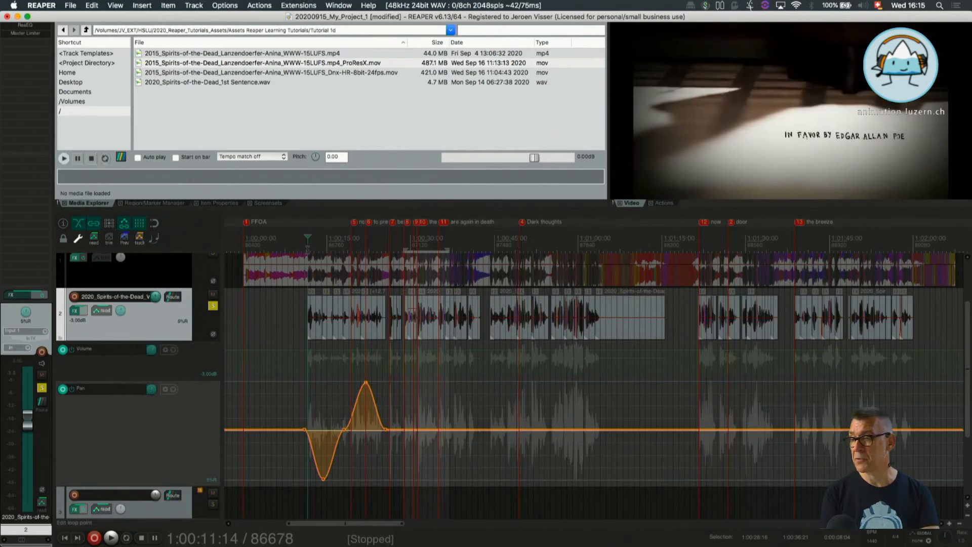
click(110, 538)
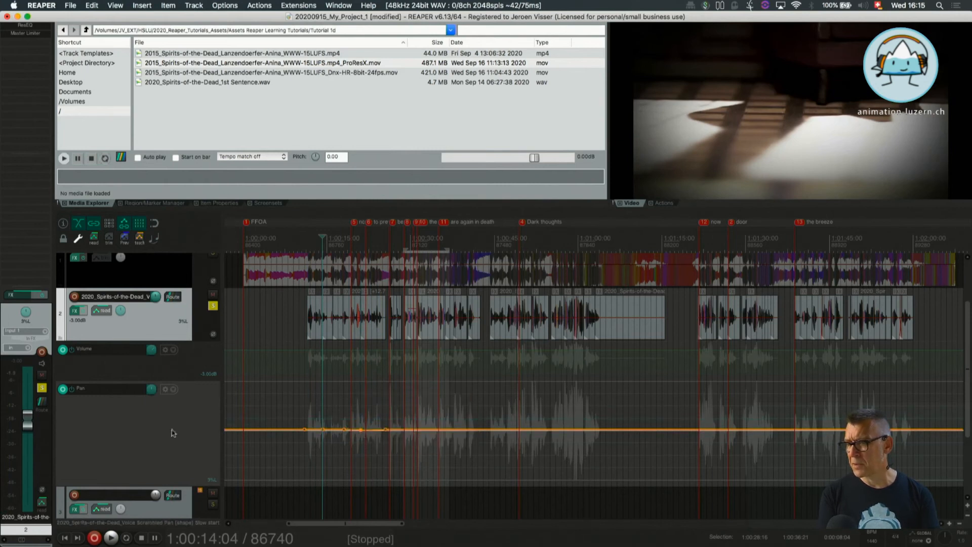
mouse_move(181, 447)
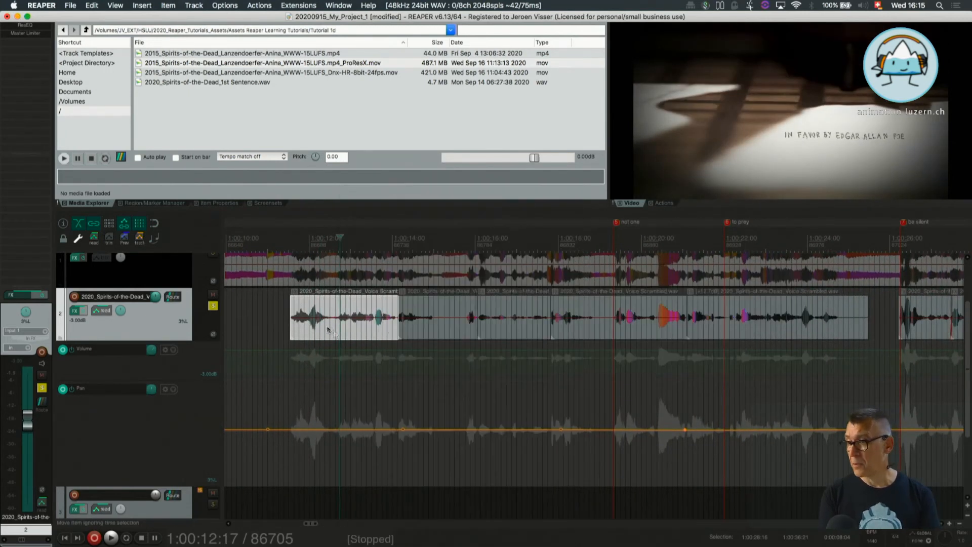
Add a take pan envelope to the voice item via its context menu.
right_click(329, 328)
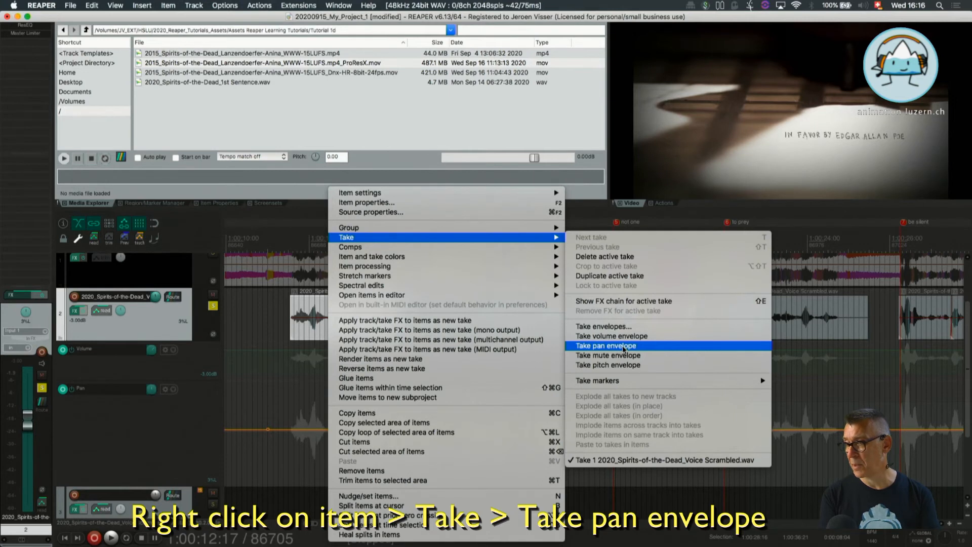
click(606, 345)
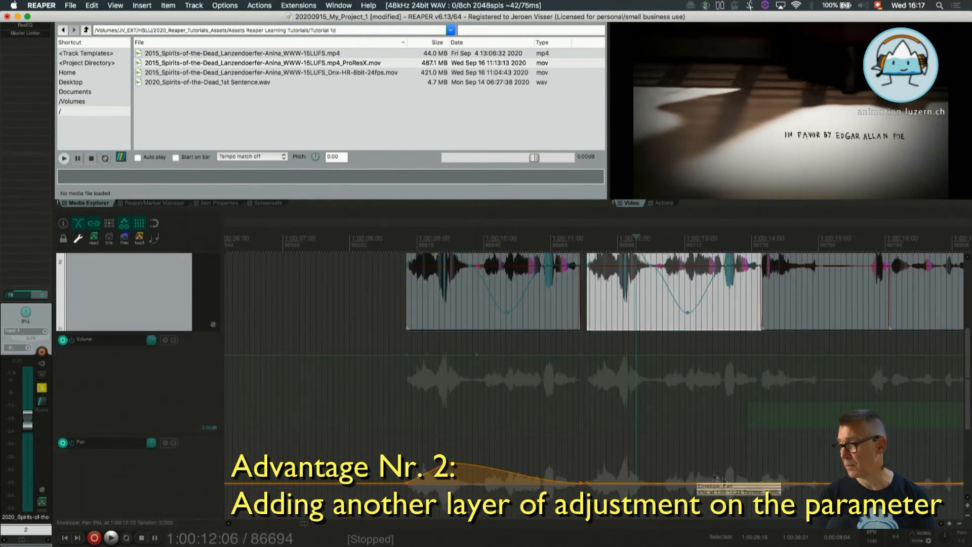
mouse_move(561, 295)
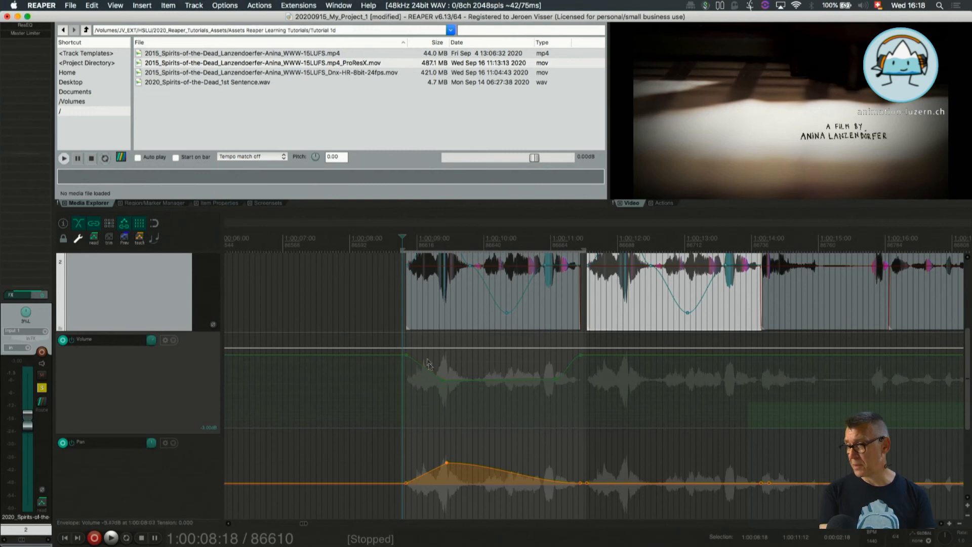
mouse_move(412, 431)
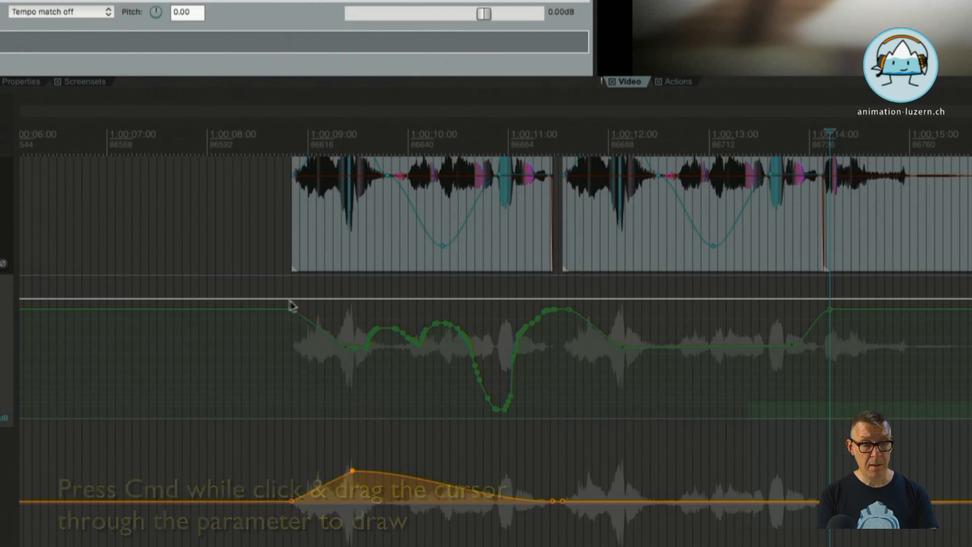
mouse_move(394, 329)
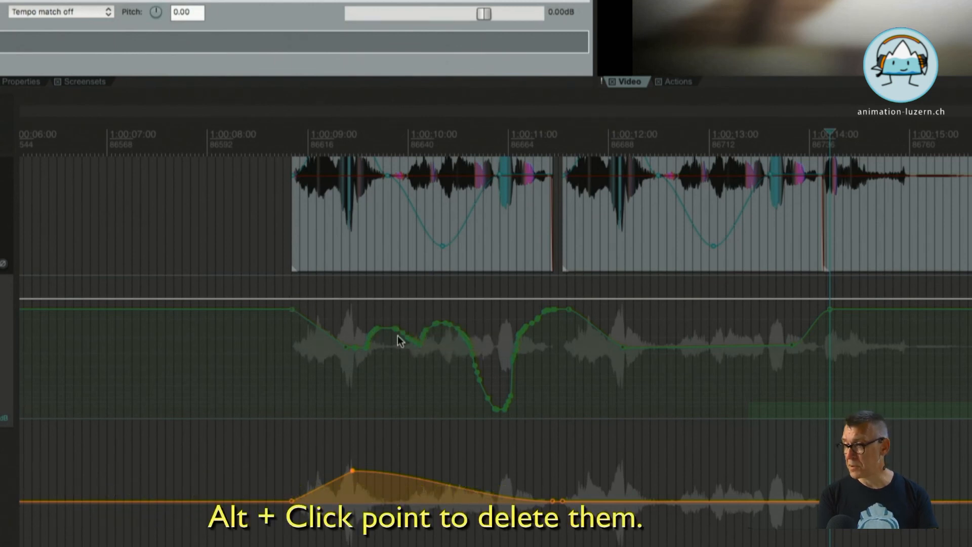
mouse_move(399, 335)
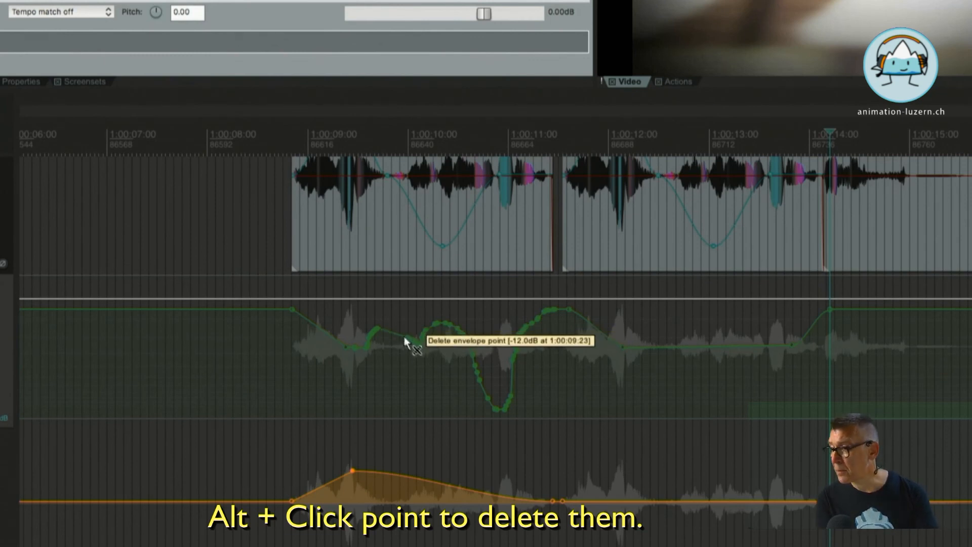
mouse_move(423, 349)
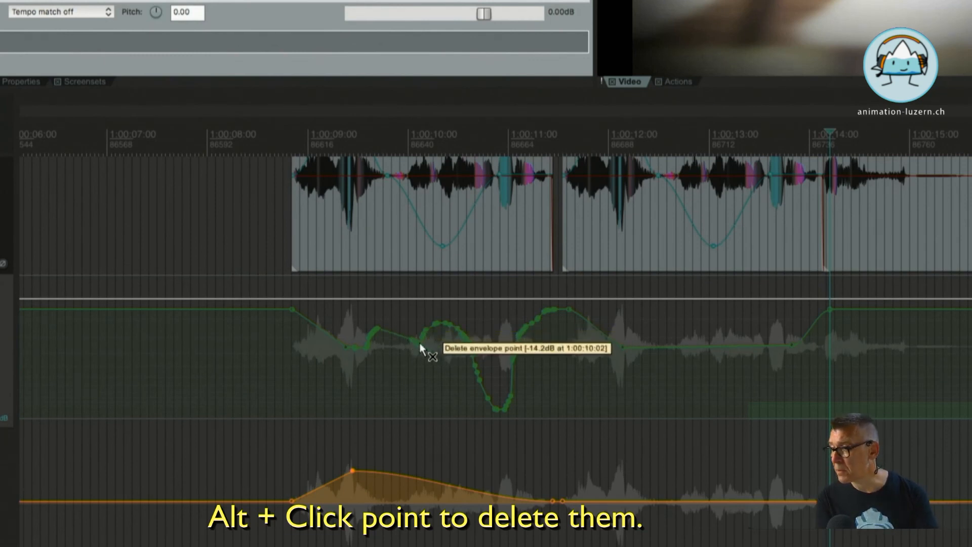
mouse_move(421, 336)
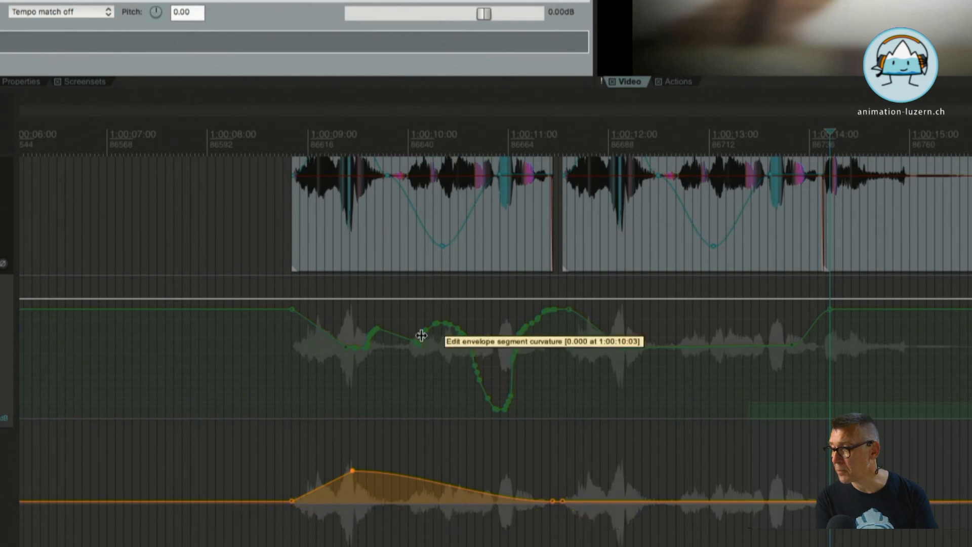
mouse_move(292, 310)
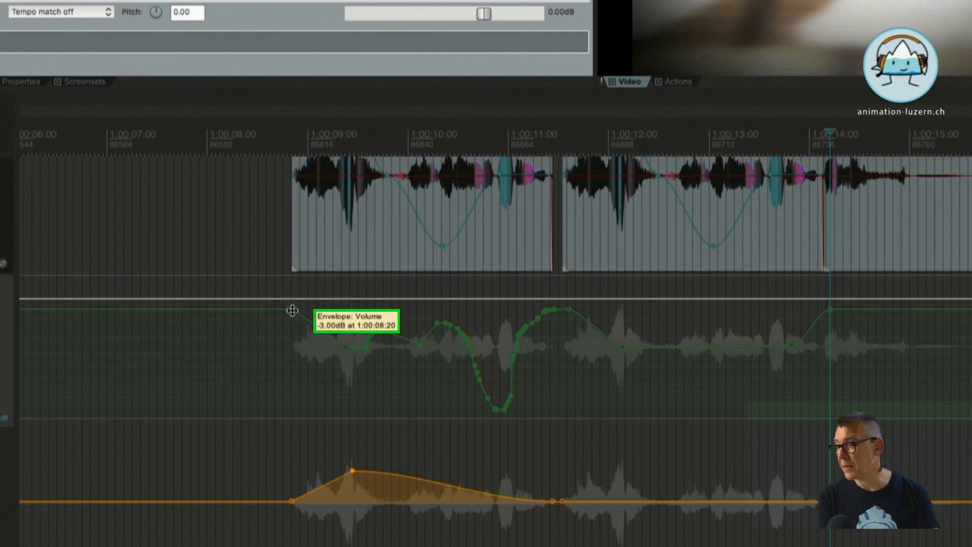
mouse_move(793, 249)
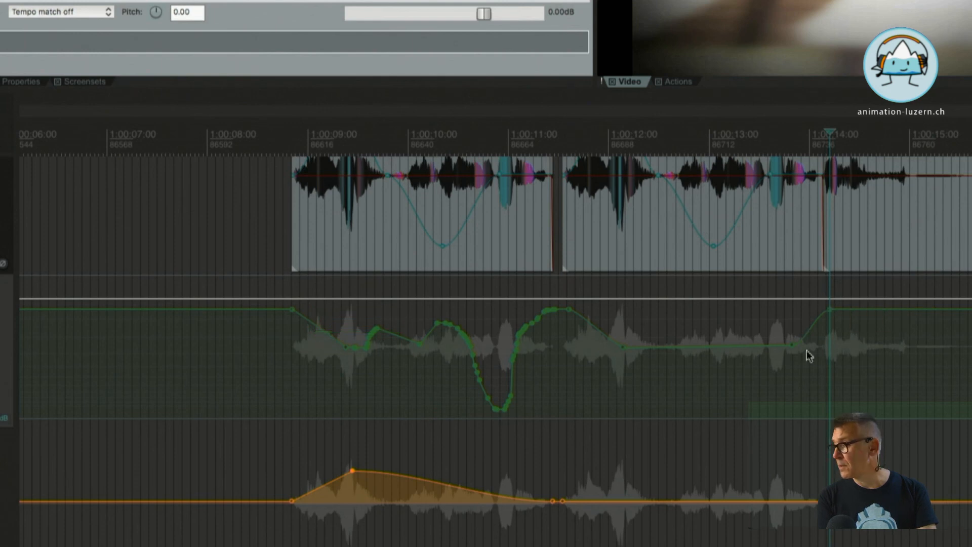
mouse_move(792, 349)
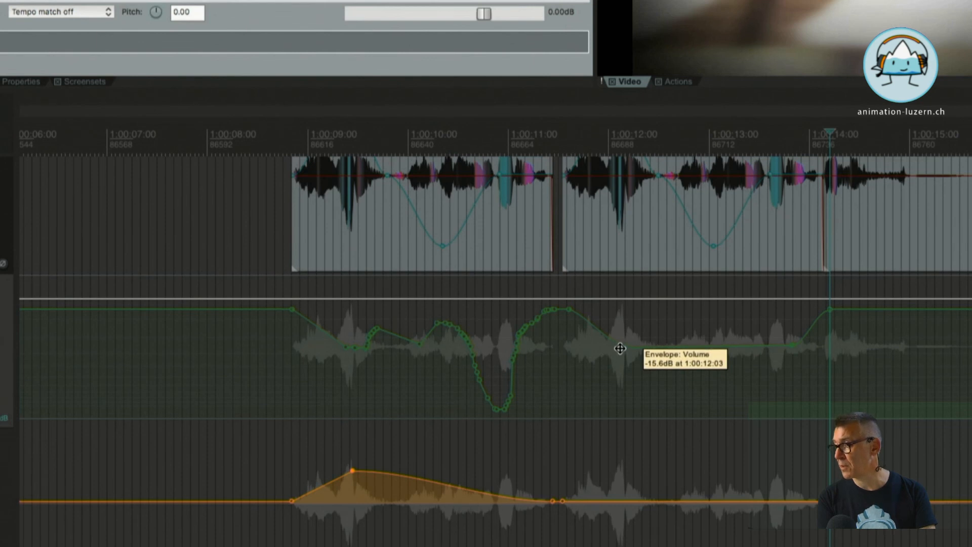
mouse_move(796, 354)
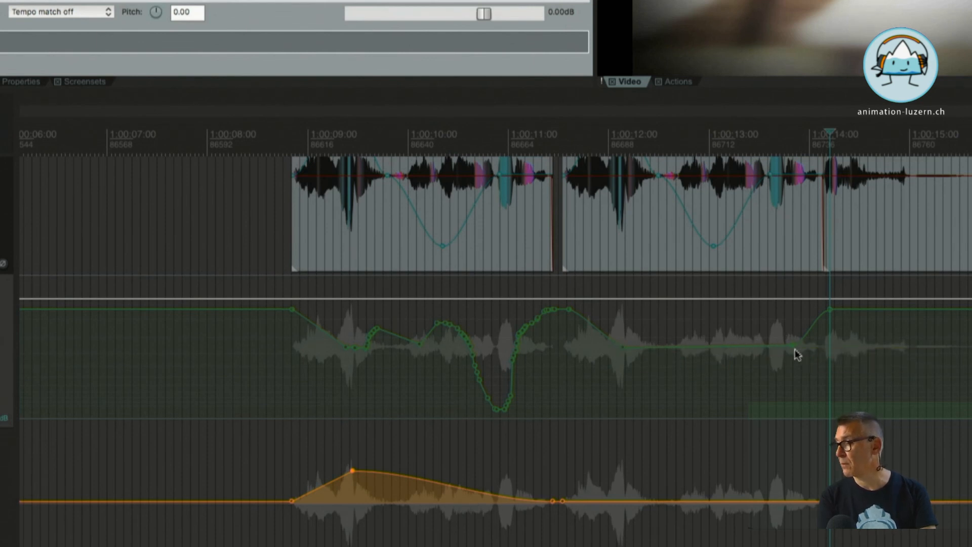
mouse_move(792, 346)
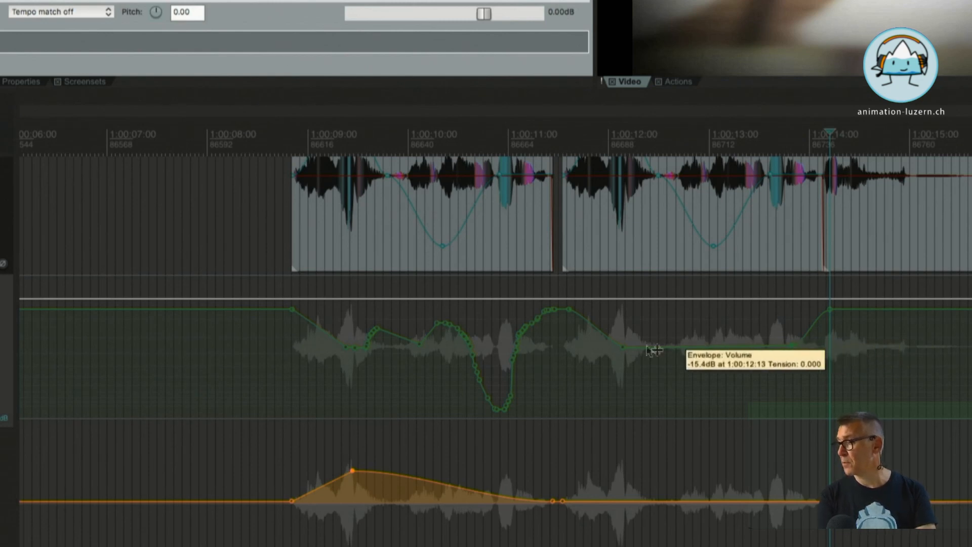
mouse_move(623, 347)
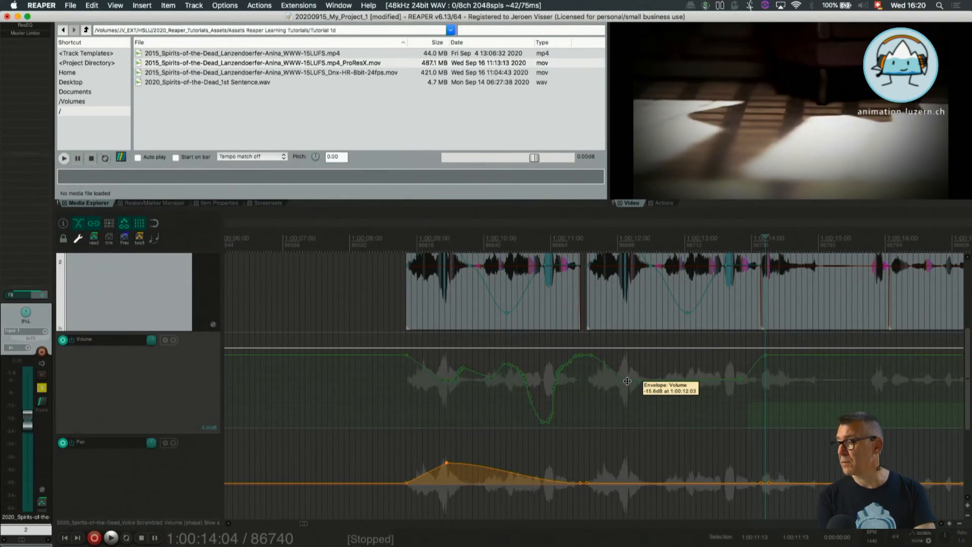
Set the volume envelope point at 1:00:12:03 to -14.3 dB via Set point value.
right_click(627, 380)
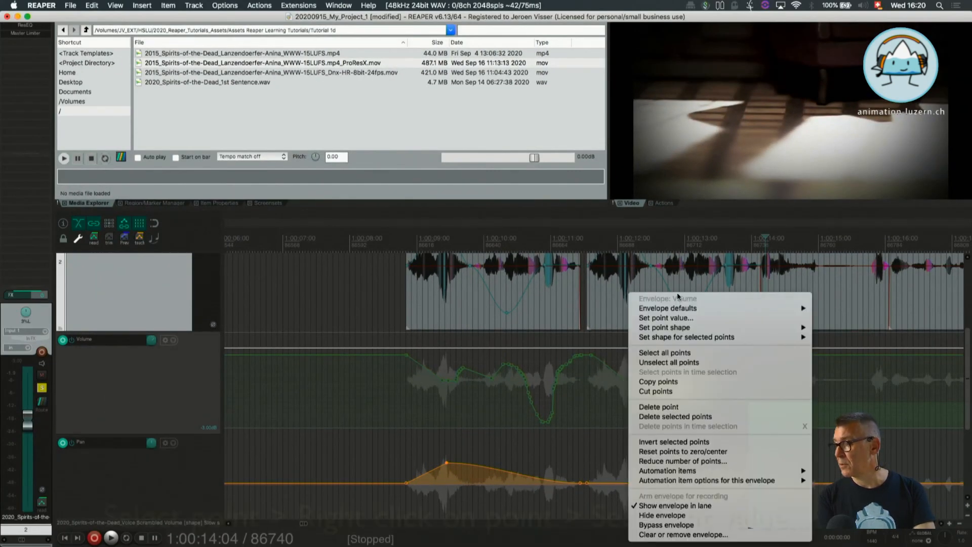
click(663, 317)
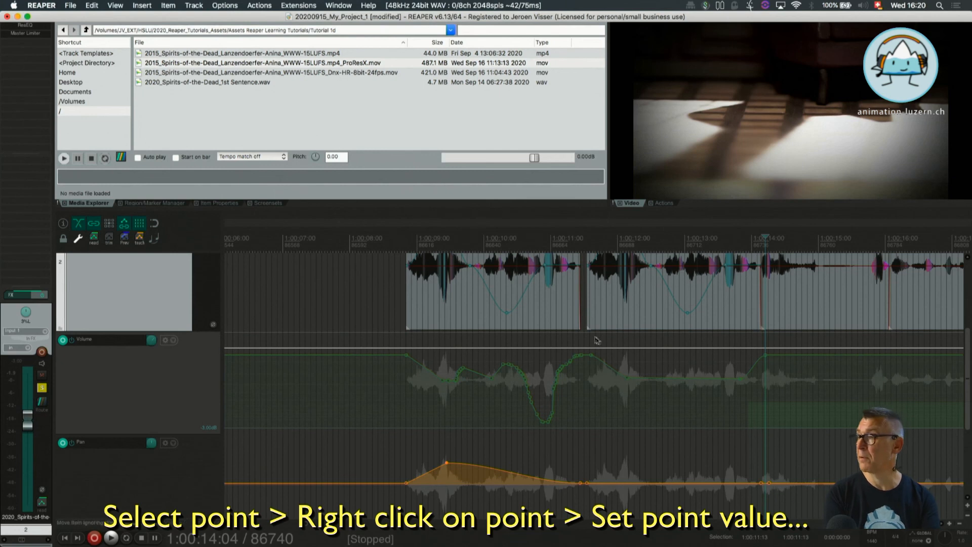
mouse_move(629, 379)
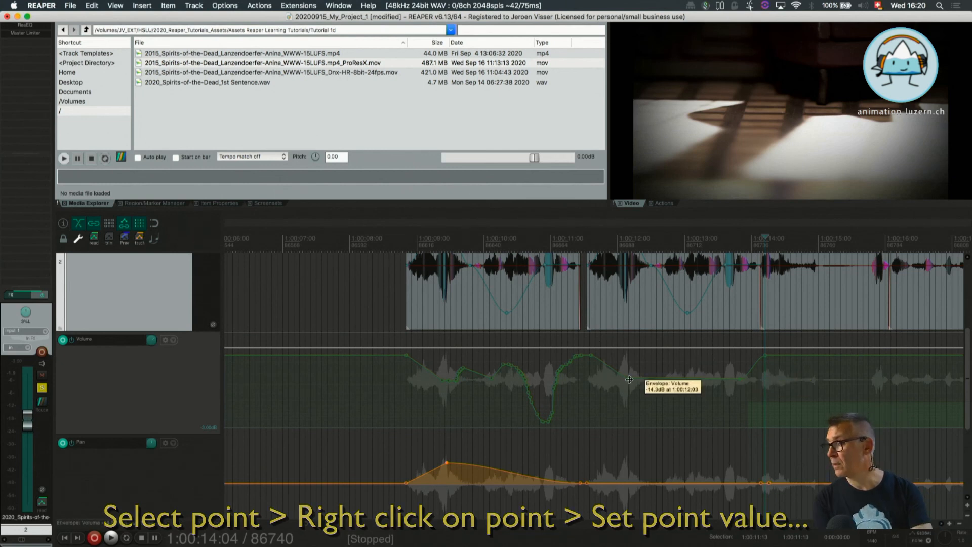
right_click(629, 379)
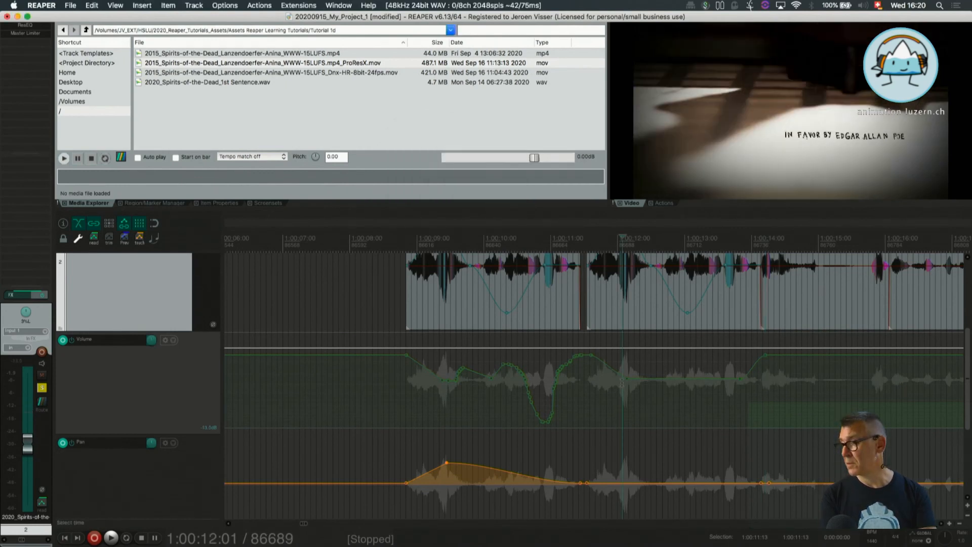
mouse_move(467, 375)
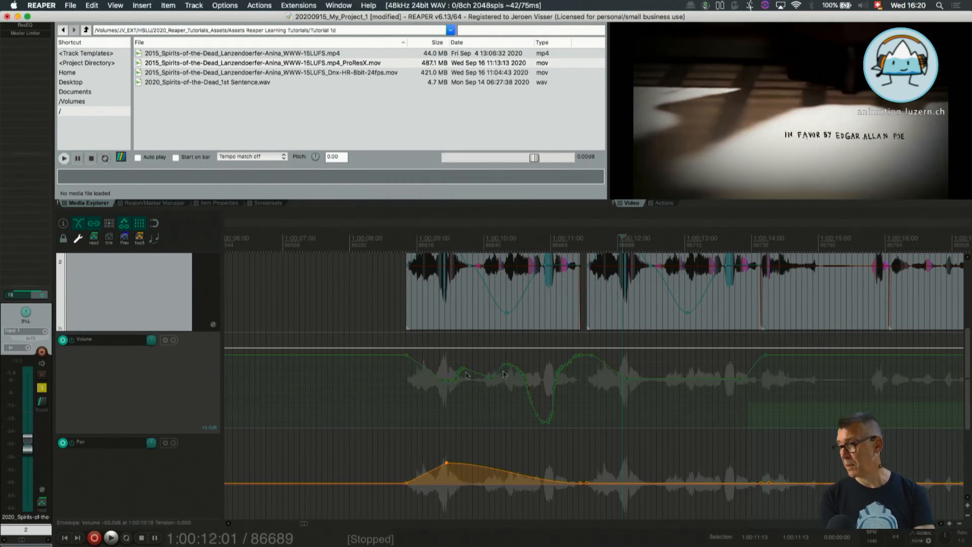